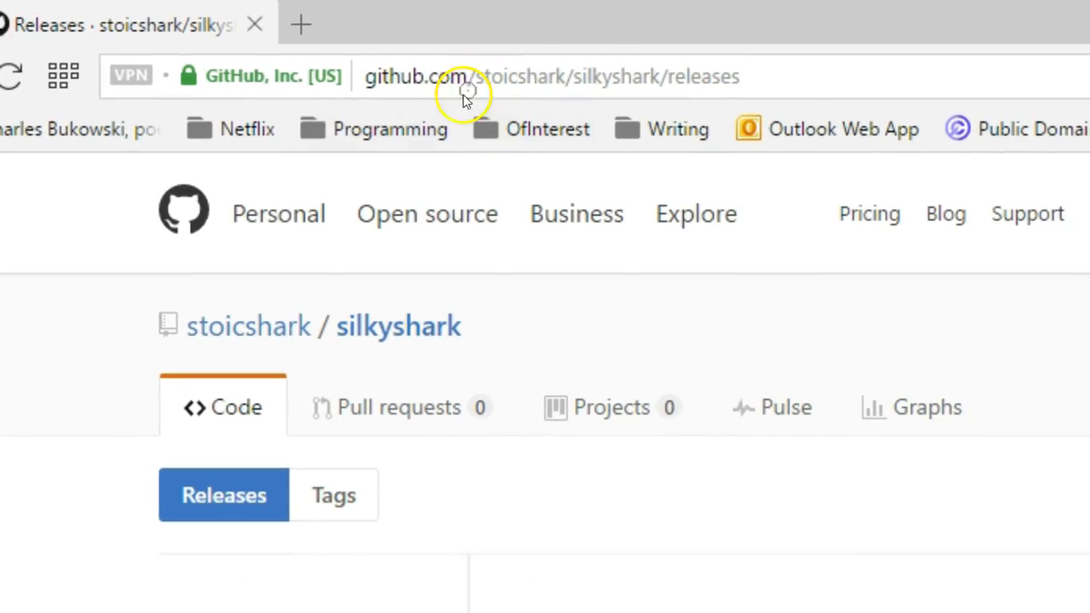
pyautogui.moveTo(437, 119)
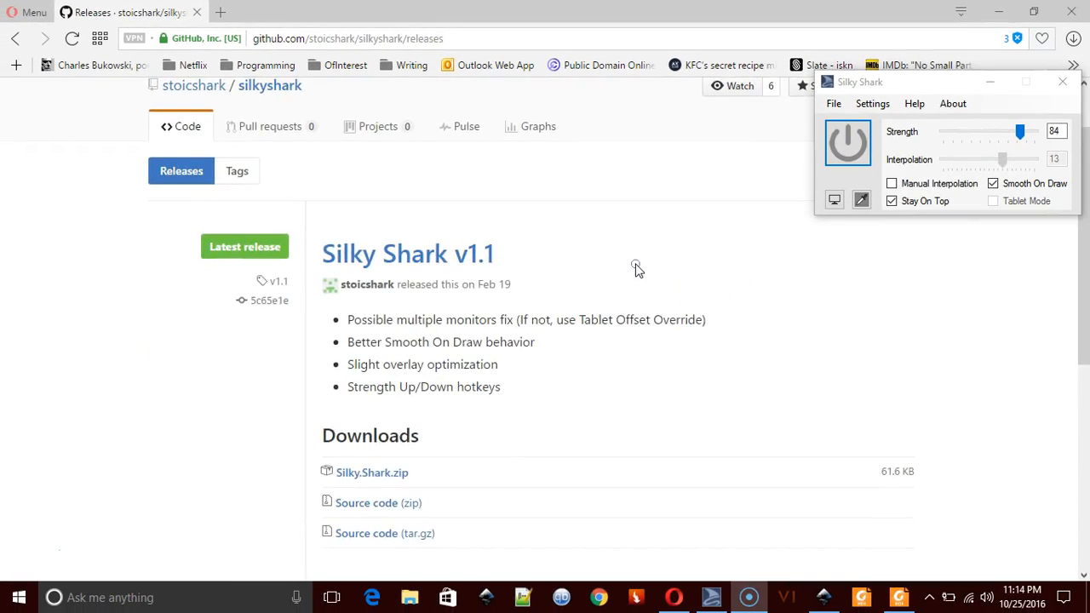
# - Scroll the Silky Shark v1.1 release page, then bring up the lined essay paper PDF
pyautogui.scroll(-3)
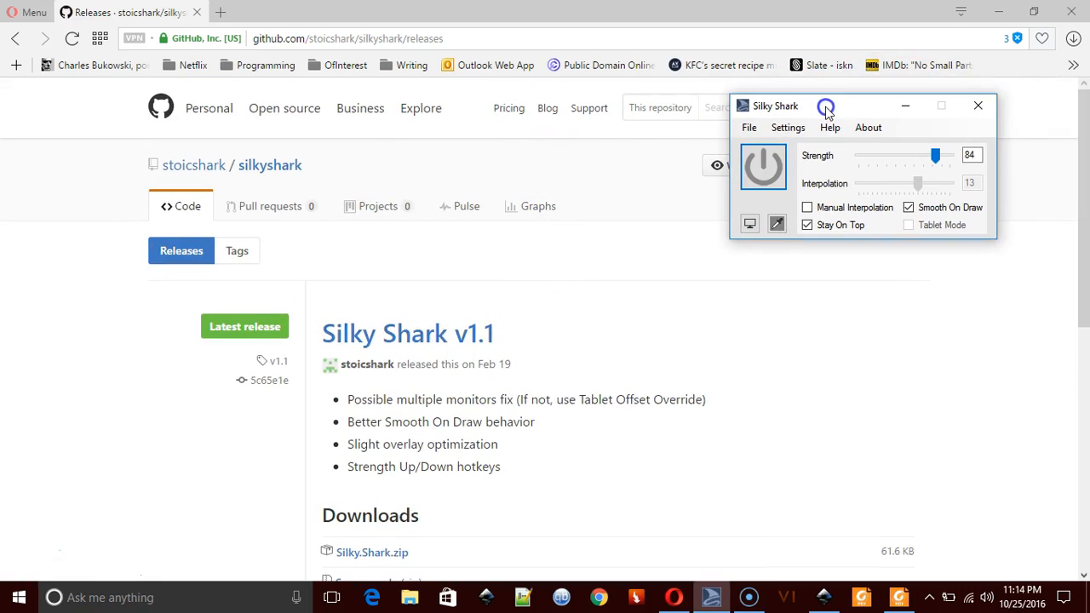
pyautogui.moveTo(762, 166)
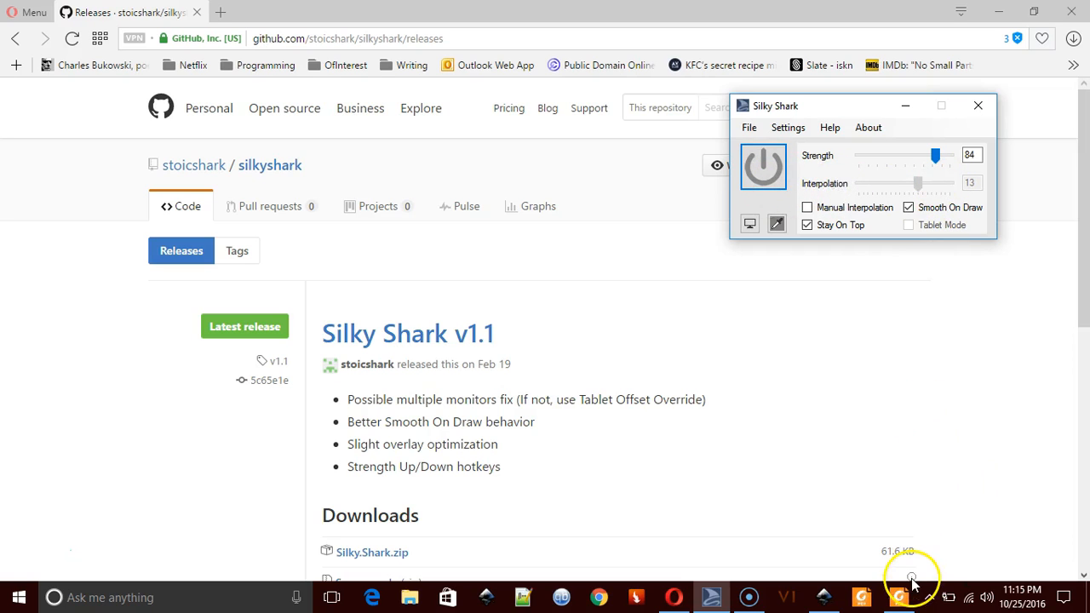
pyautogui.click(899, 597)
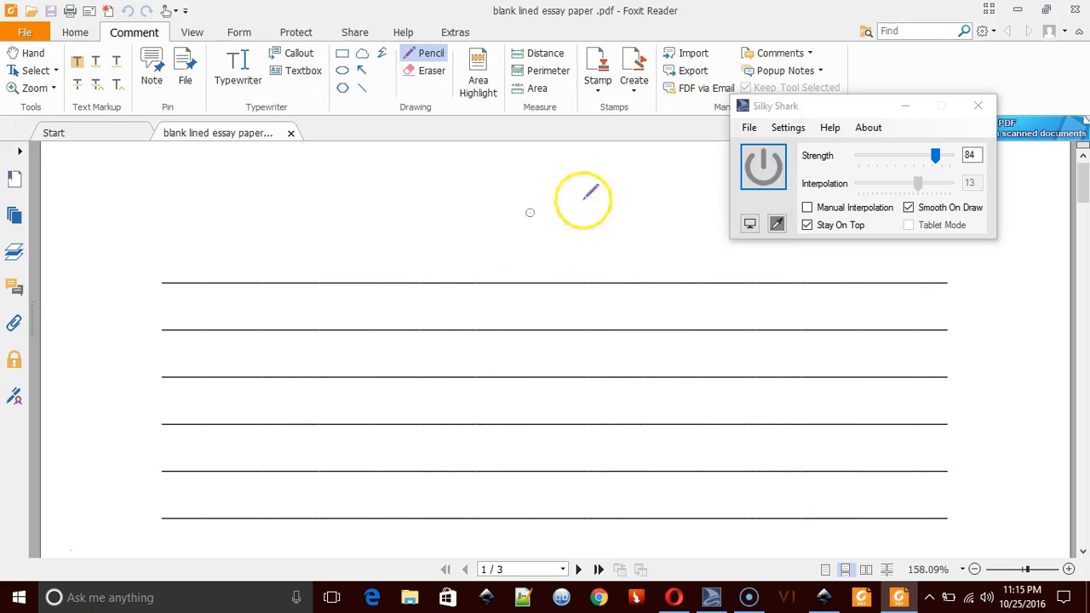
pyautogui.moveTo(615, 213)
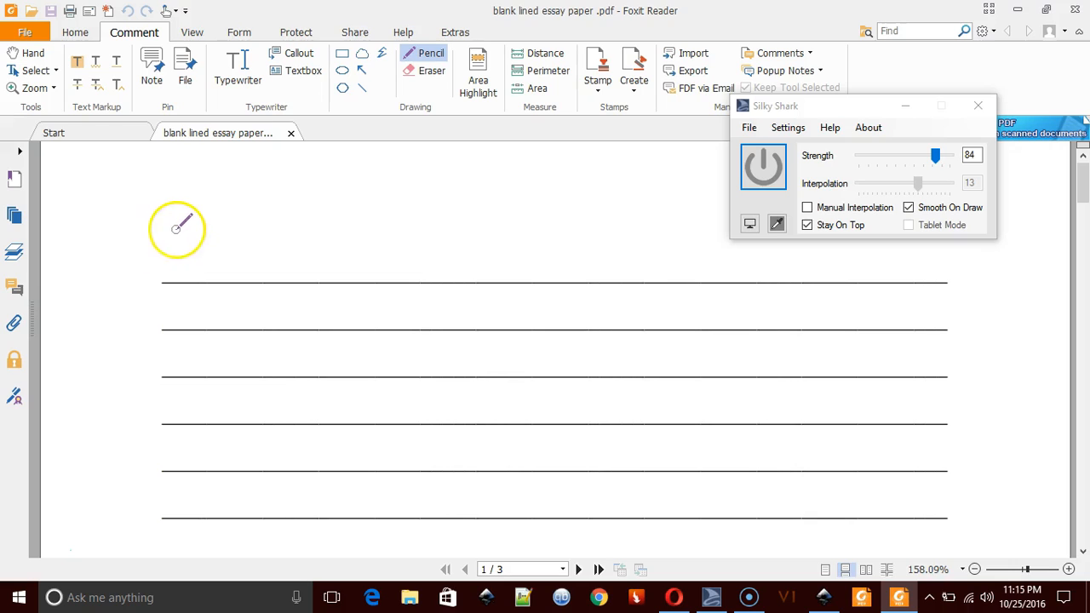
# - Handwrite a red pencil 'Yes' above the first ruled line at strength 84
pyautogui.moveTo(191, 204); pyautogui.dragTo(173, 267)
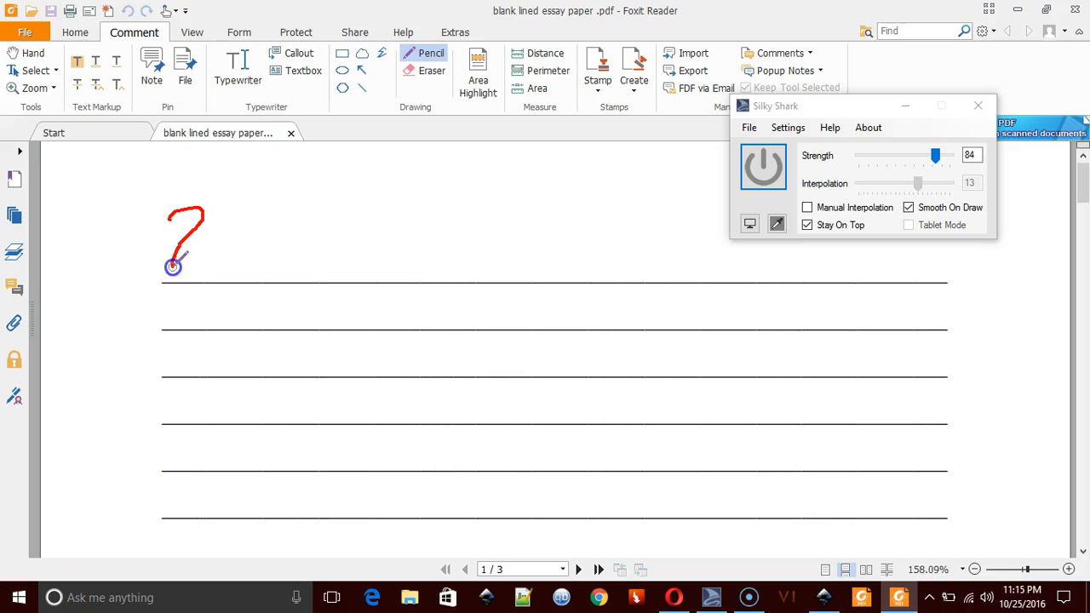
pyautogui.moveTo(175, 266); pyautogui.dragTo(247, 267)
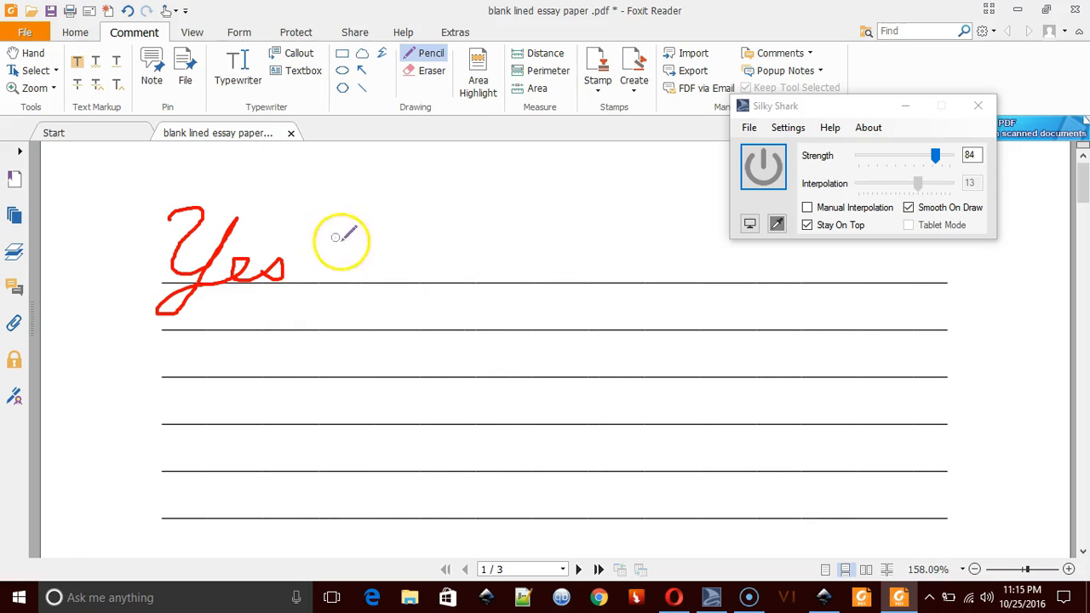
pyautogui.moveTo(375, 254)
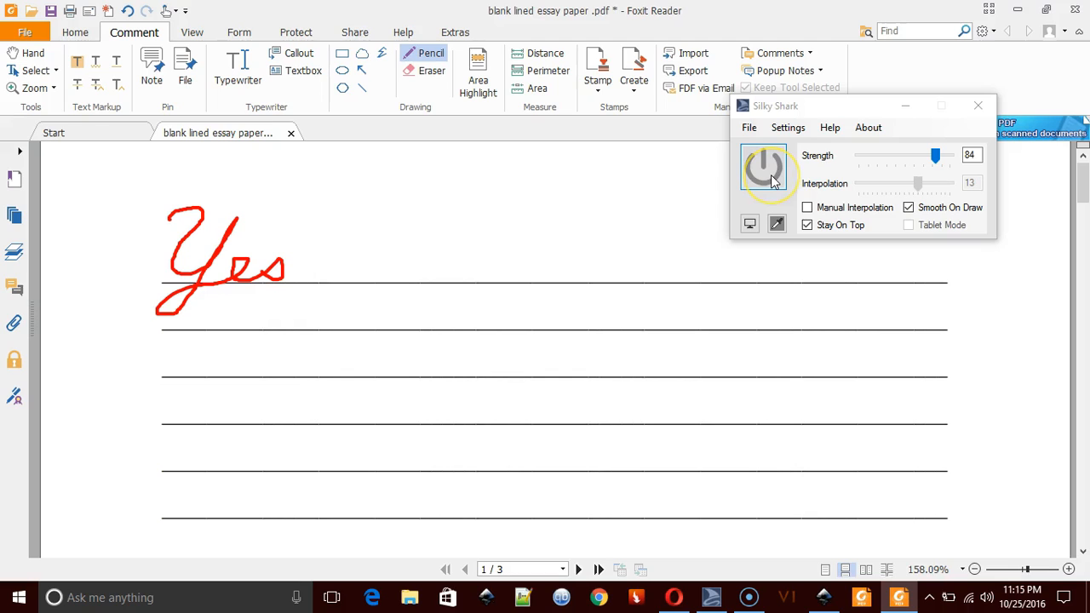
# - Lower Silky Shark strength to 21 and pencil a second 'Yes' right of the first
pyautogui.moveTo(935, 155); pyautogui.dragTo(877, 155)
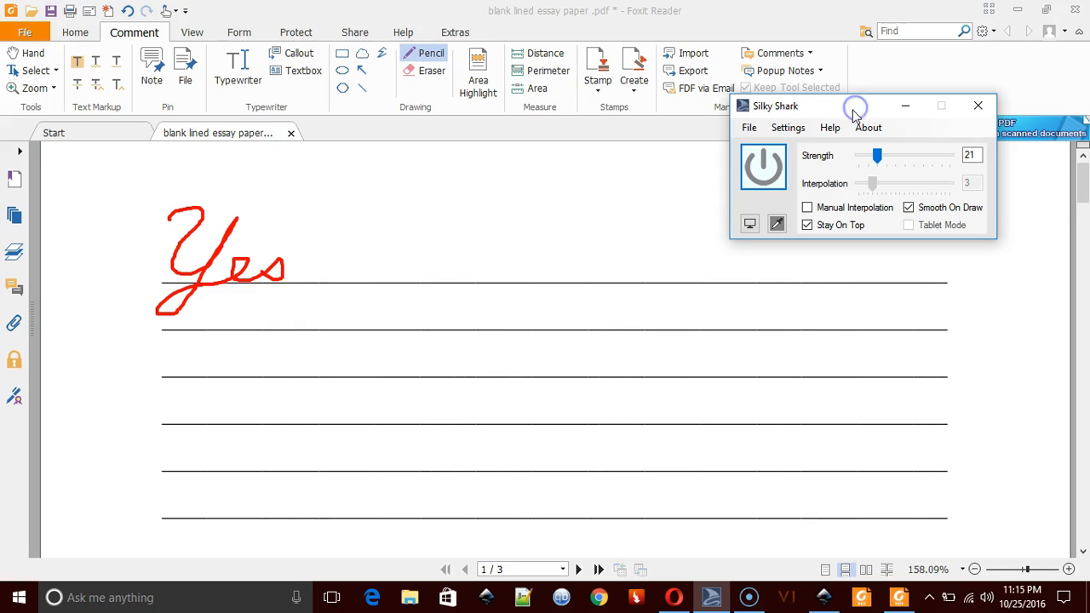
pyautogui.moveTo(824, 109)
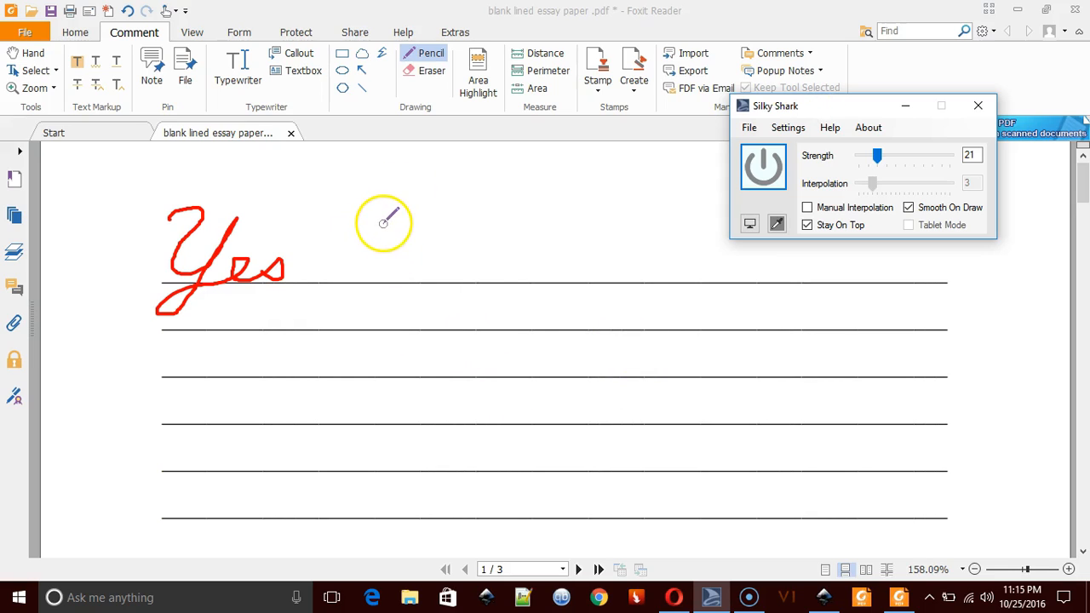
pyautogui.moveTo(384, 217); pyautogui.dragTo(412, 255)
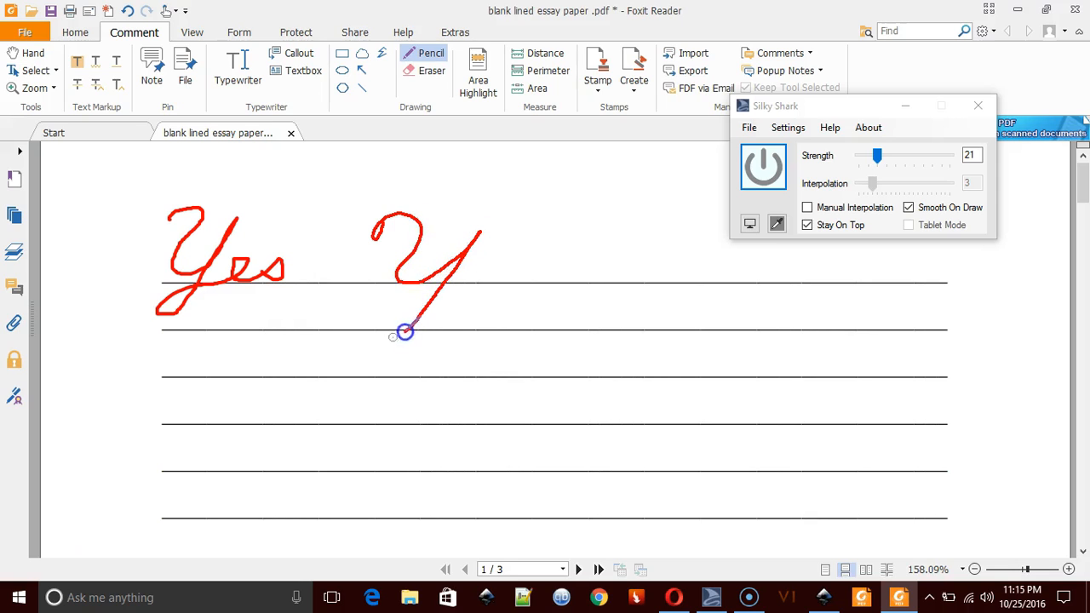
pyautogui.moveTo(405, 332); pyautogui.dragTo(494, 273)
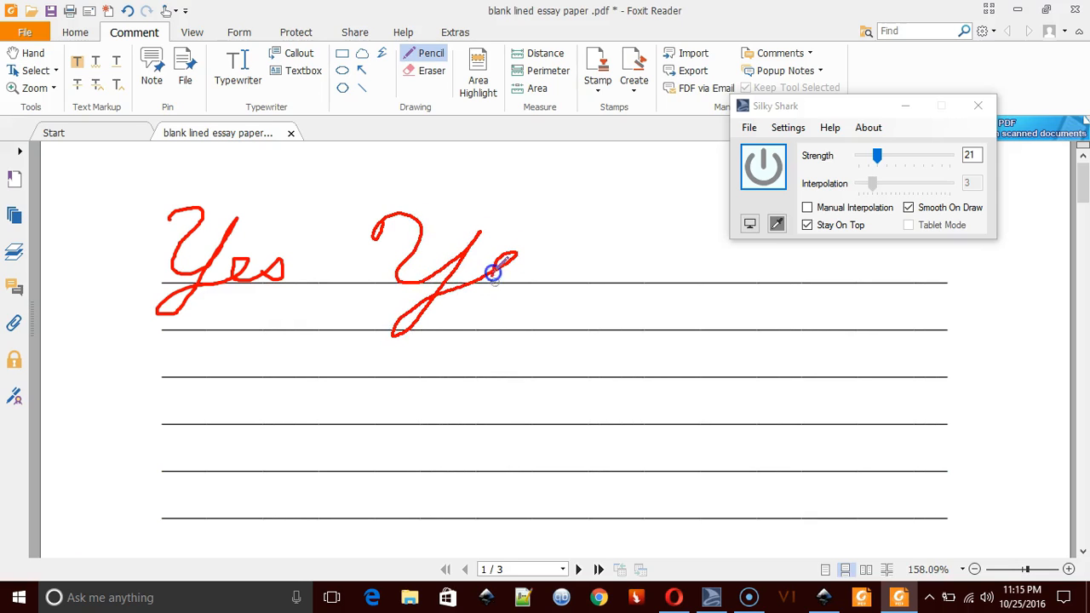
pyautogui.moveTo(490, 272); pyautogui.dragTo(558, 268)
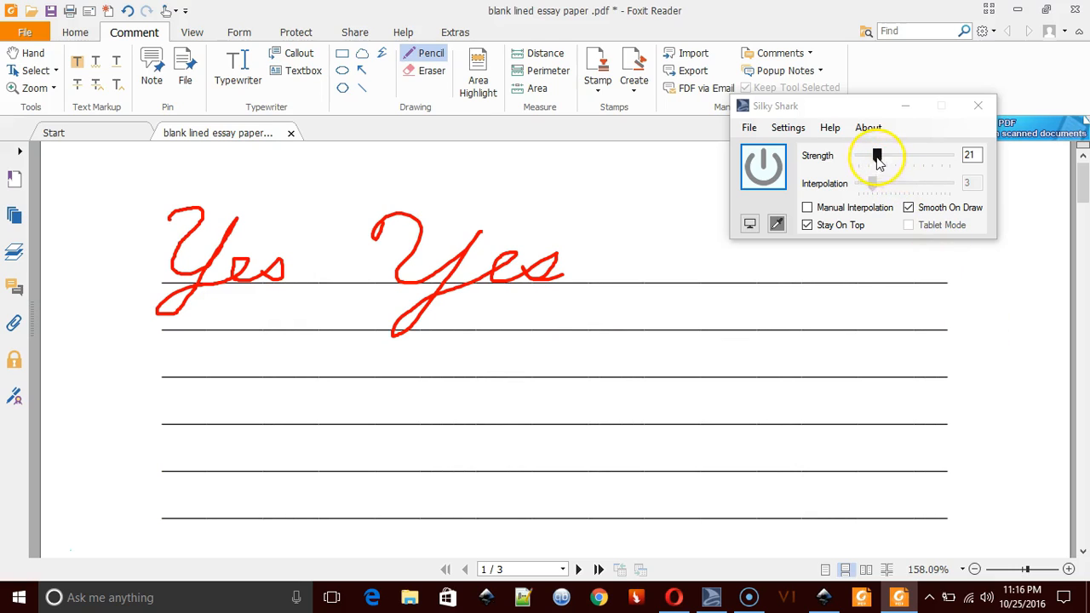
# - Adjust Silky Shark strength through 100, 55 and 68, settling at 75
pyautogui.moveTo(877, 155); pyautogui.dragTo(958, 155)
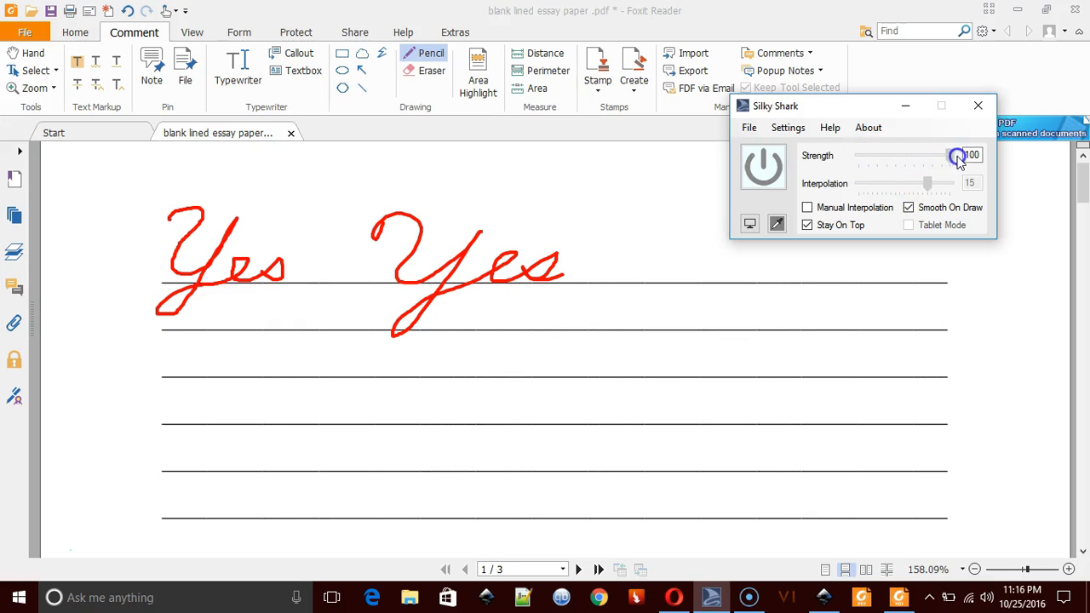
pyautogui.moveTo(958, 156); pyautogui.dragTo(906, 156)
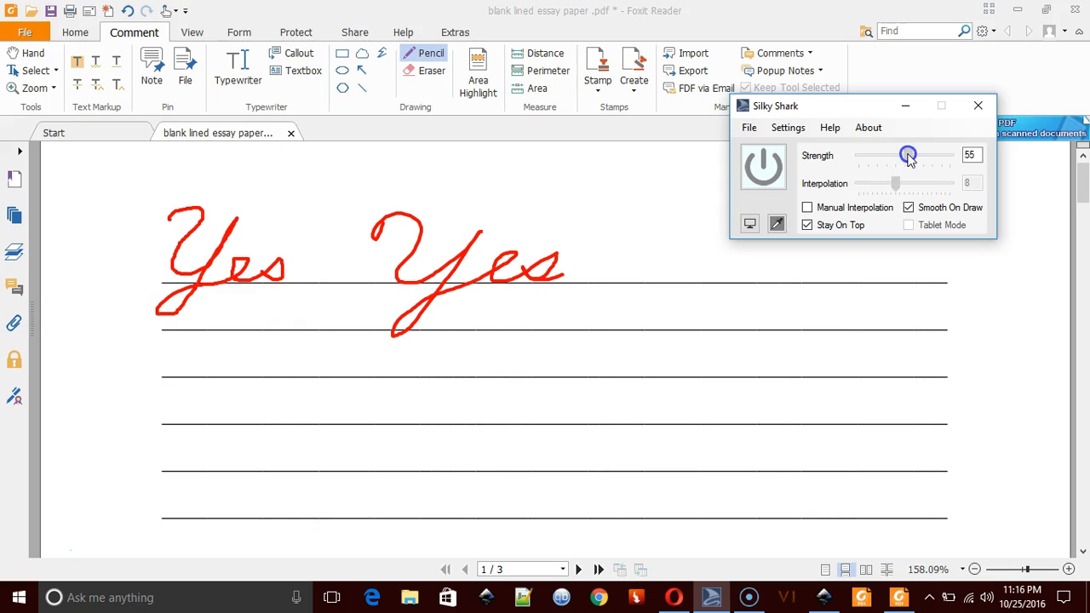
pyautogui.moveTo(908, 155); pyautogui.dragTo(920, 155)
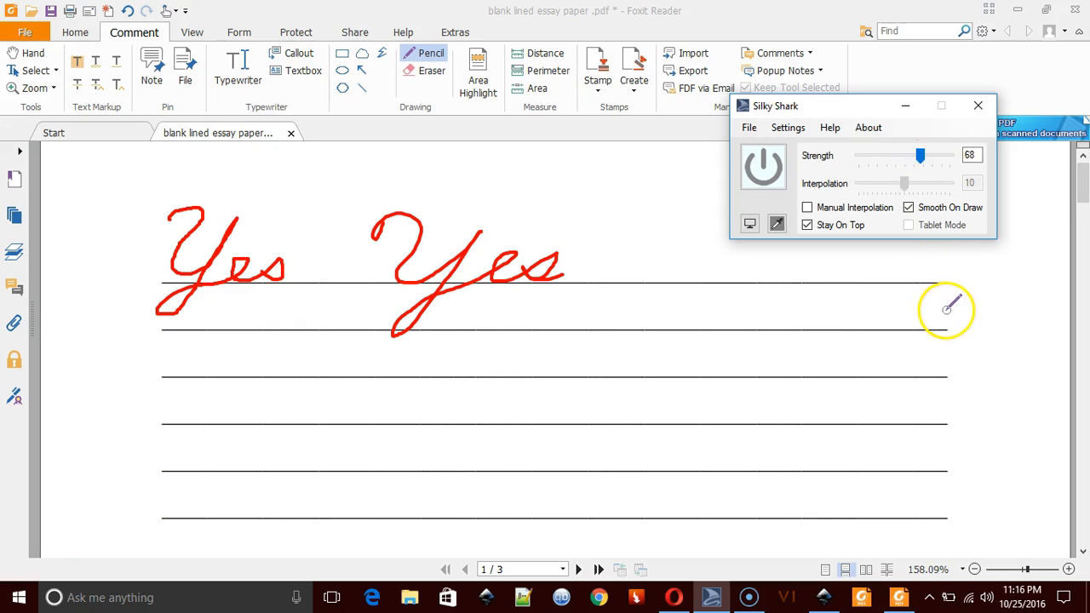
pyautogui.moveTo(36, 560)
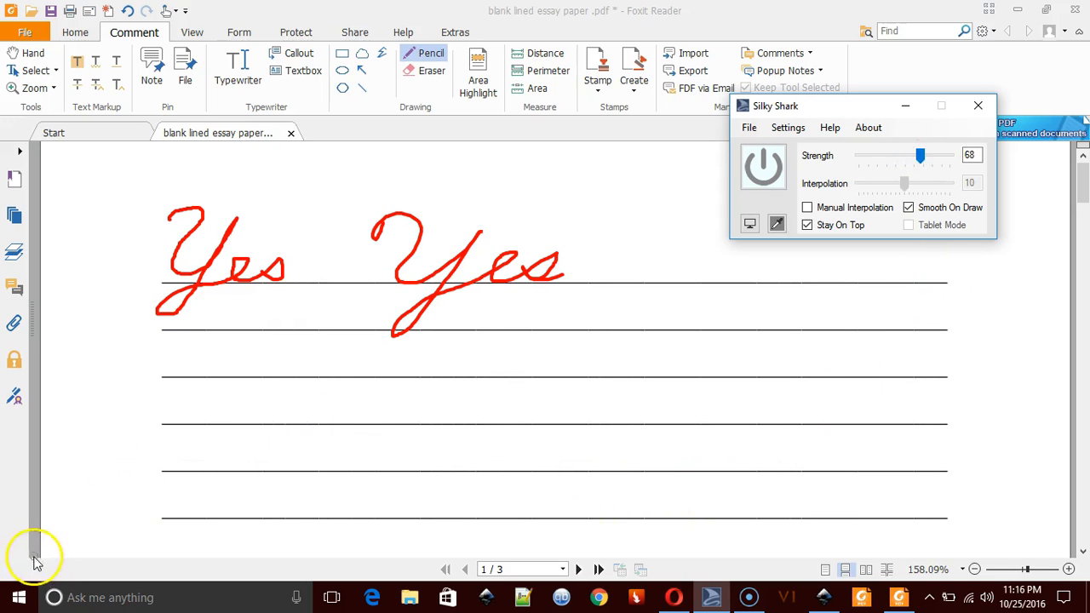
pyautogui.moveTo(392, 188)
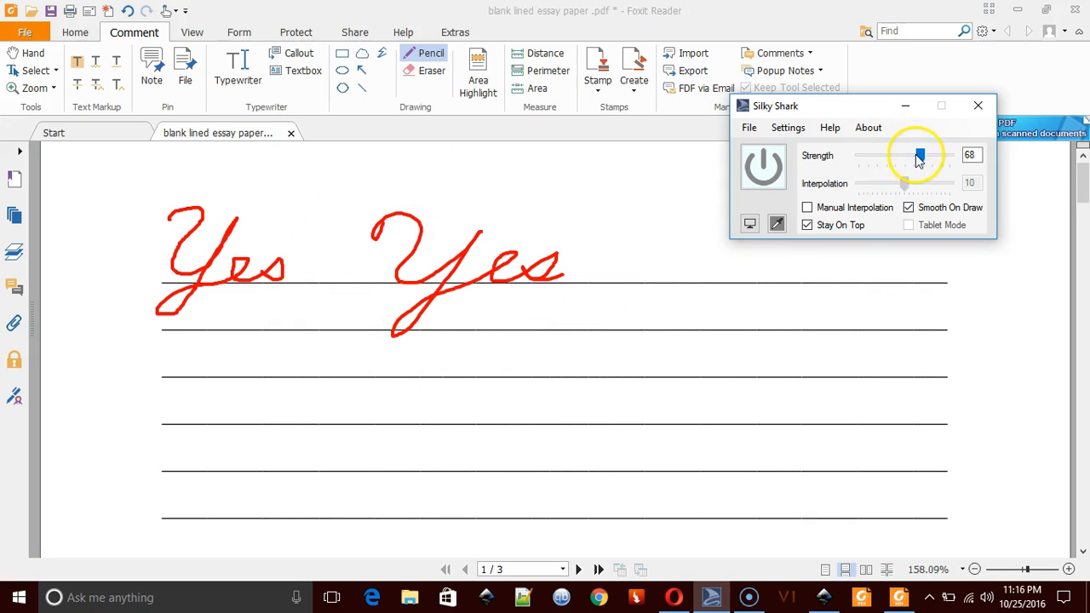
pyautogui.moveTo(915, 155); pyautogui.dragTo(927, 155)
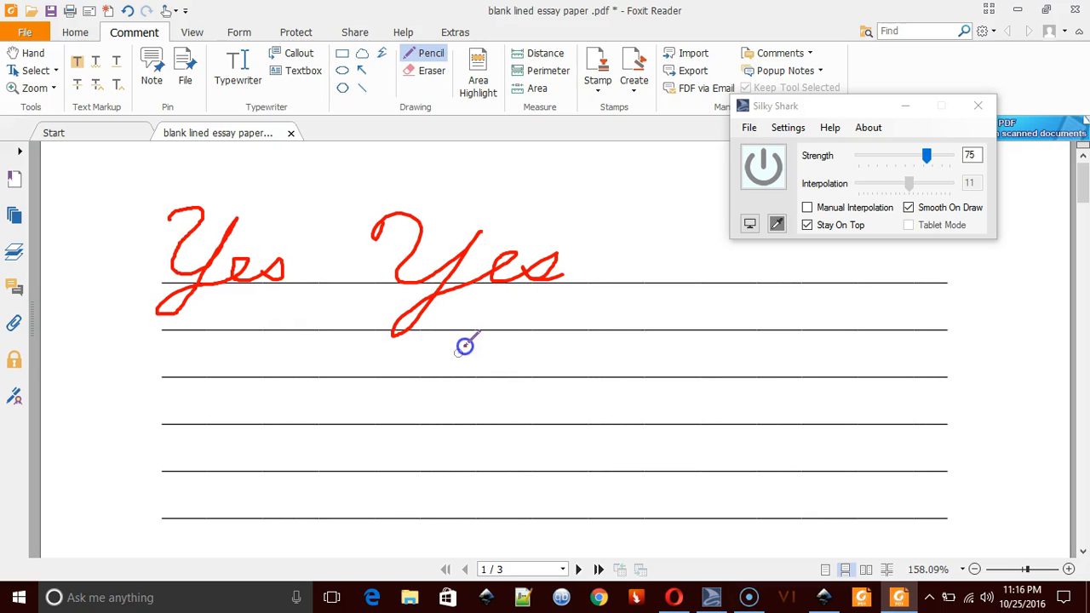
# - Write two more red 'Yes' words, one below the others and one on the top line
pyautogui.moveTo(466, 345); pyautogui.dragTo(457, 368)
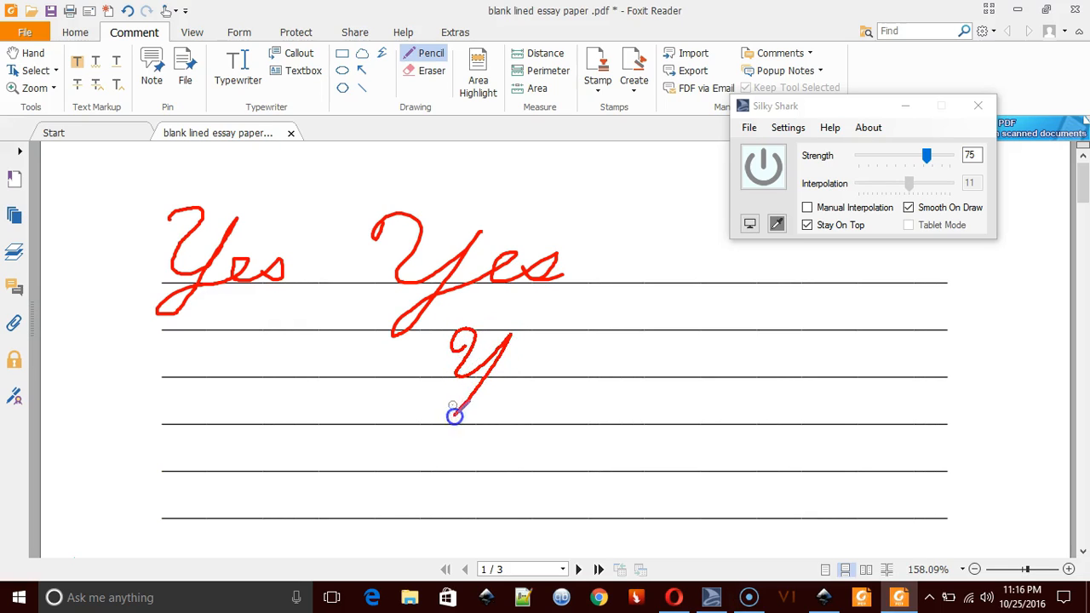
pyautogui.moveTo(454, 416); pyautogui.dragTo(511, 358)
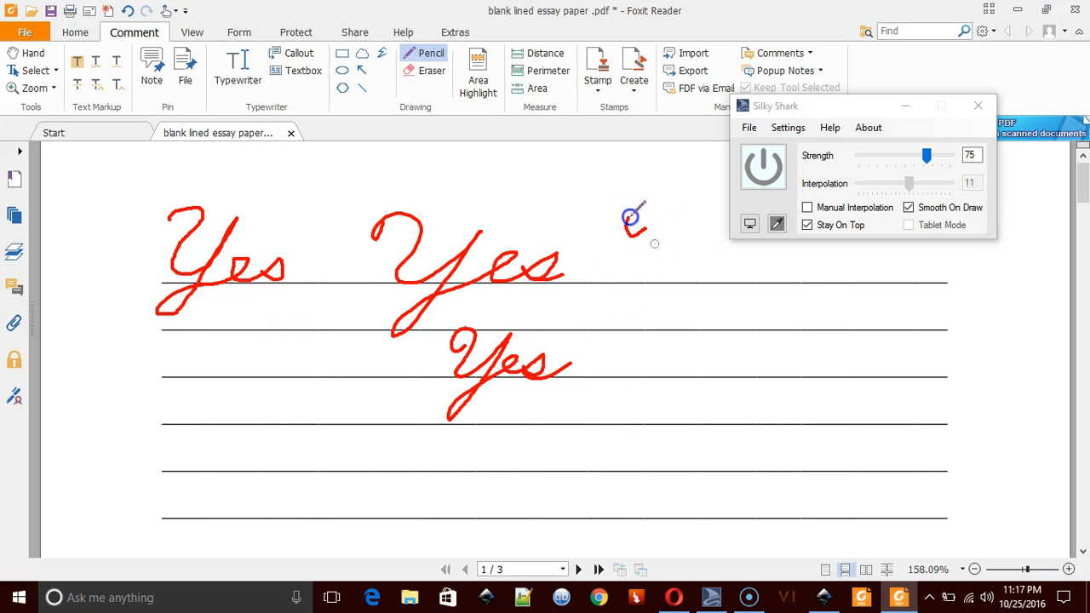
pyautogui.moveTo(633, 217); pyautogui.dragTo(677, 260)
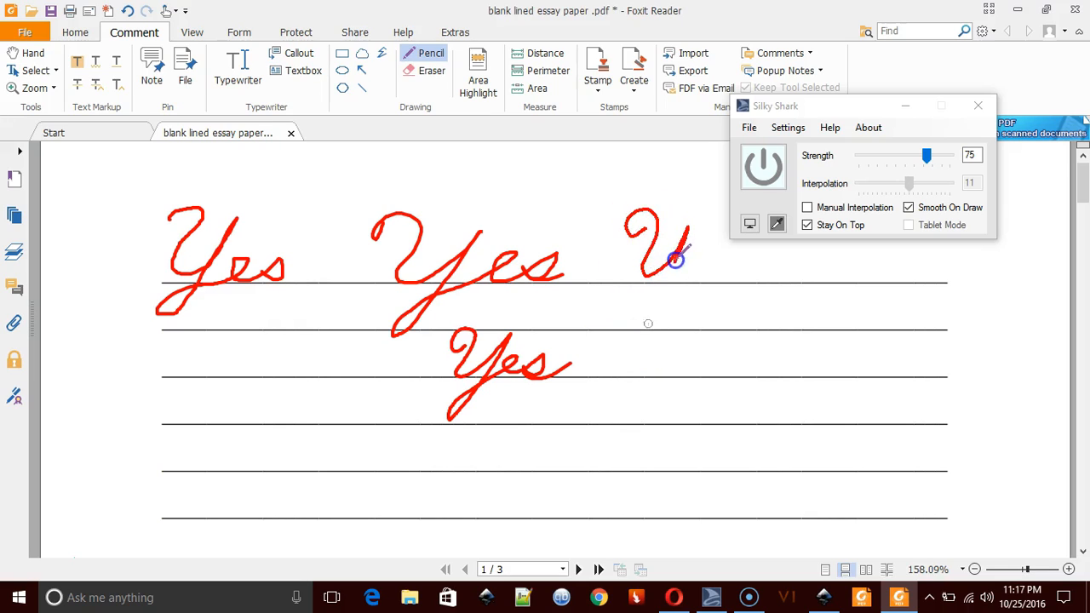
pyautogui.moveTo(672, 255); pyautogui.dragTo(656, 332)
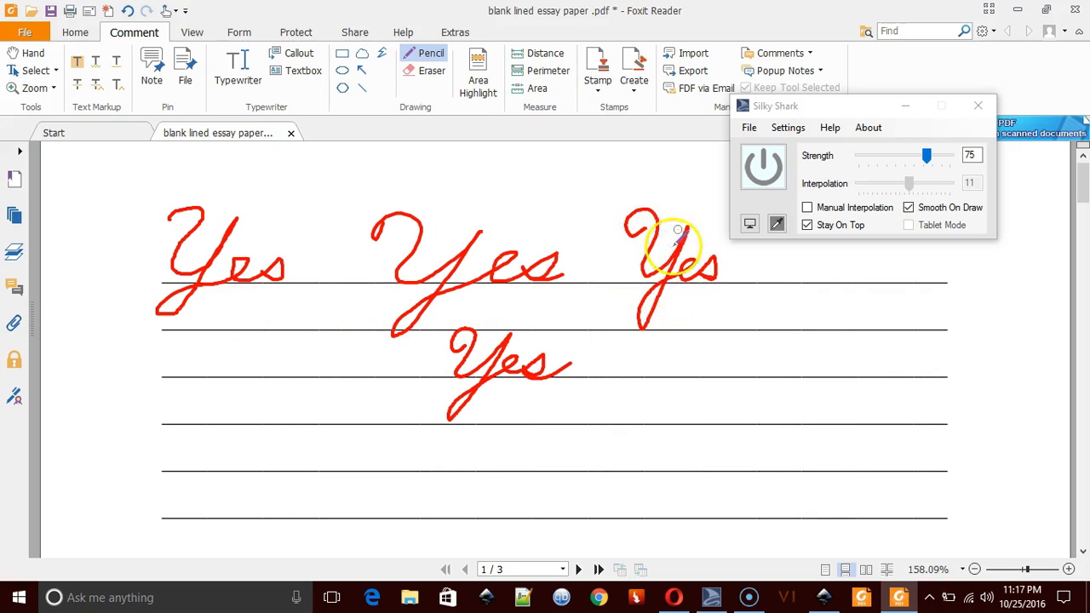
pyautogui.moveTo(830, 500)
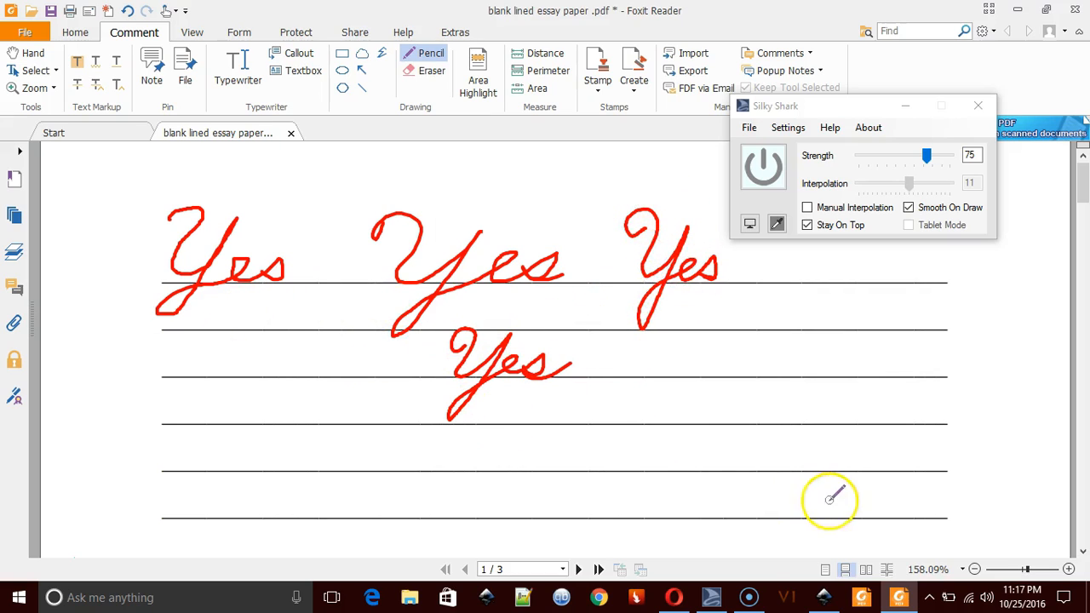
# - In Inkscape, write two stacked calligraphic 'Yes' words, then lower strength to 60
pyautogui.click(822, 597)
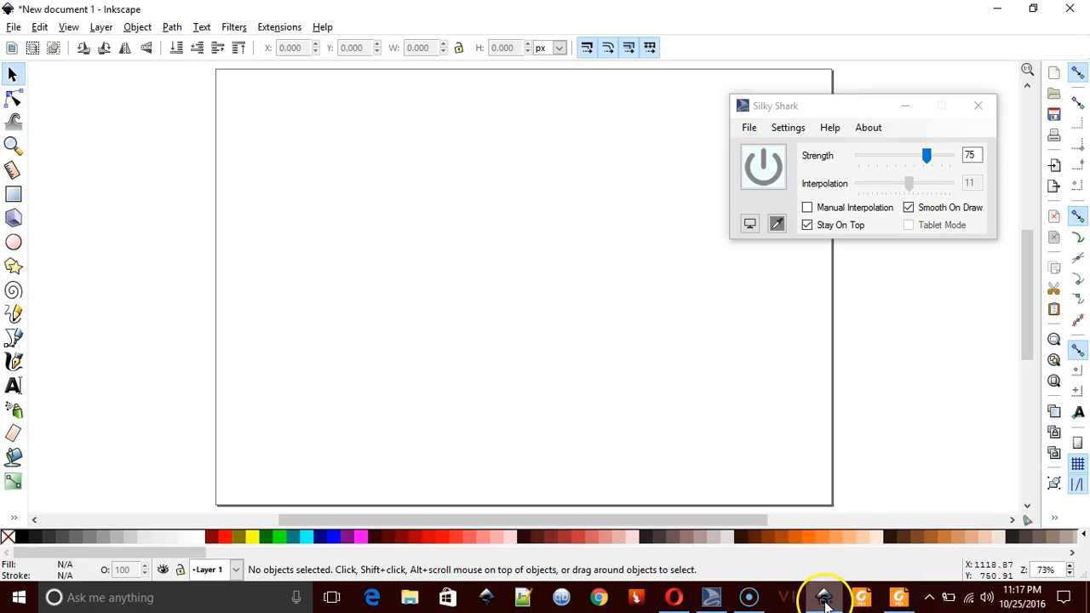
pyautogui.moveTo(17, 379)
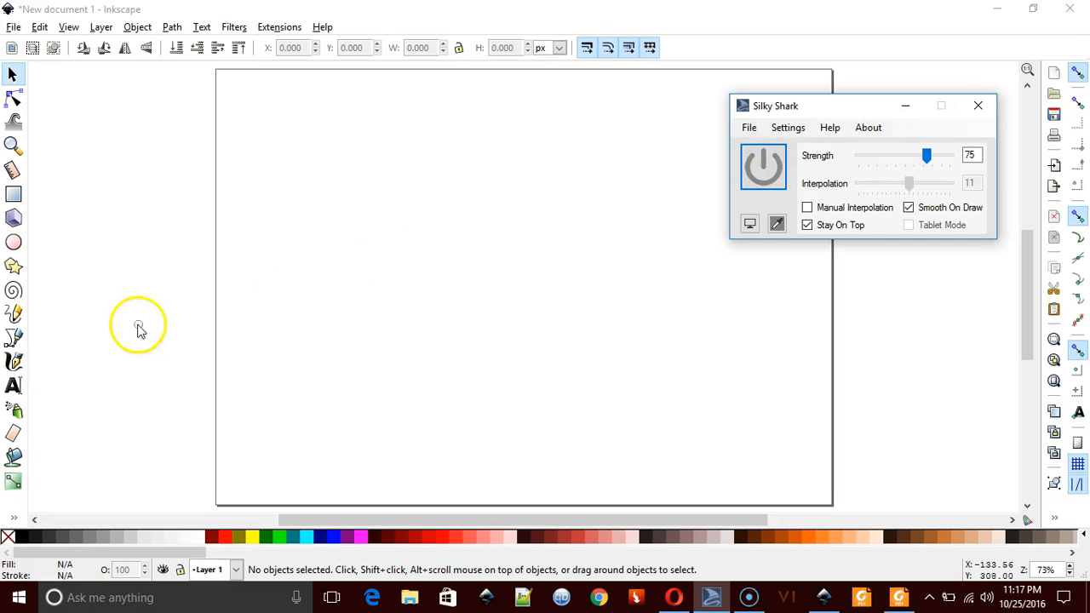
pyautogui.click(14, 362)
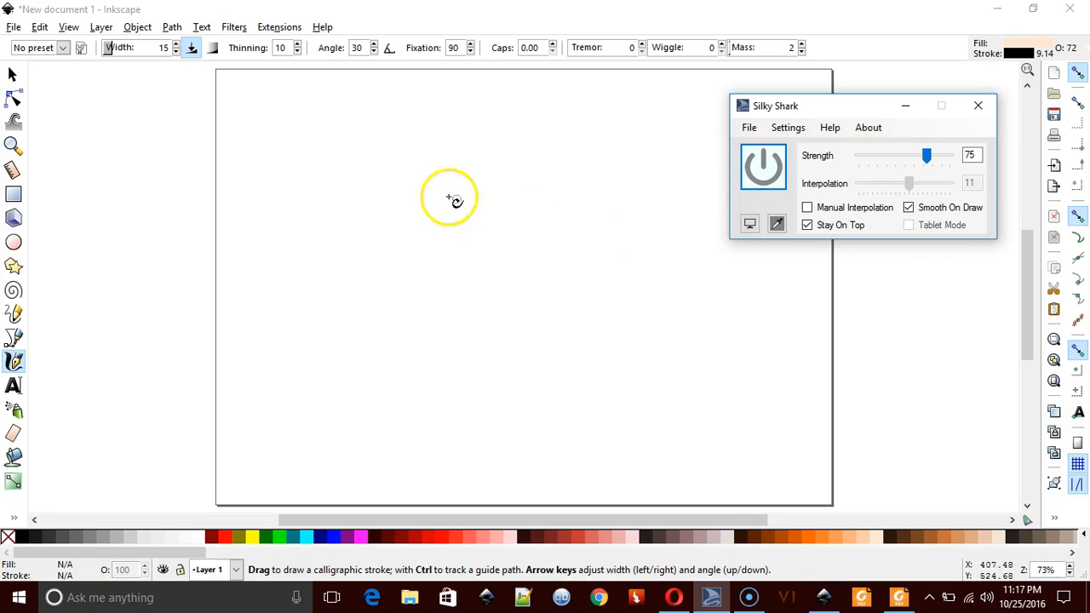
pyautogui.moveTo(877, 113)
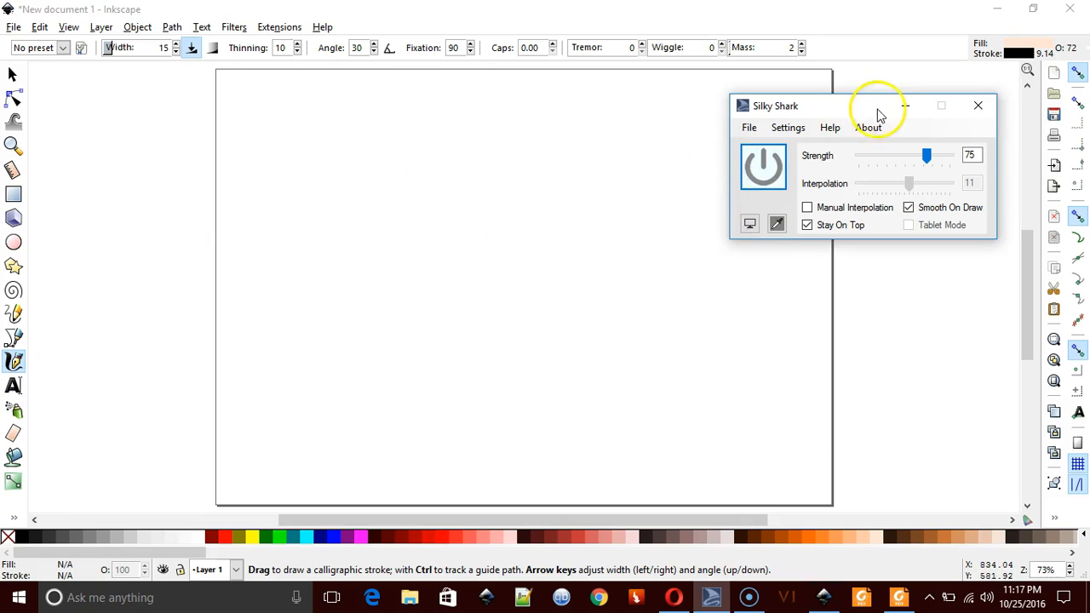
pyautogui.moveTo(400, 254)
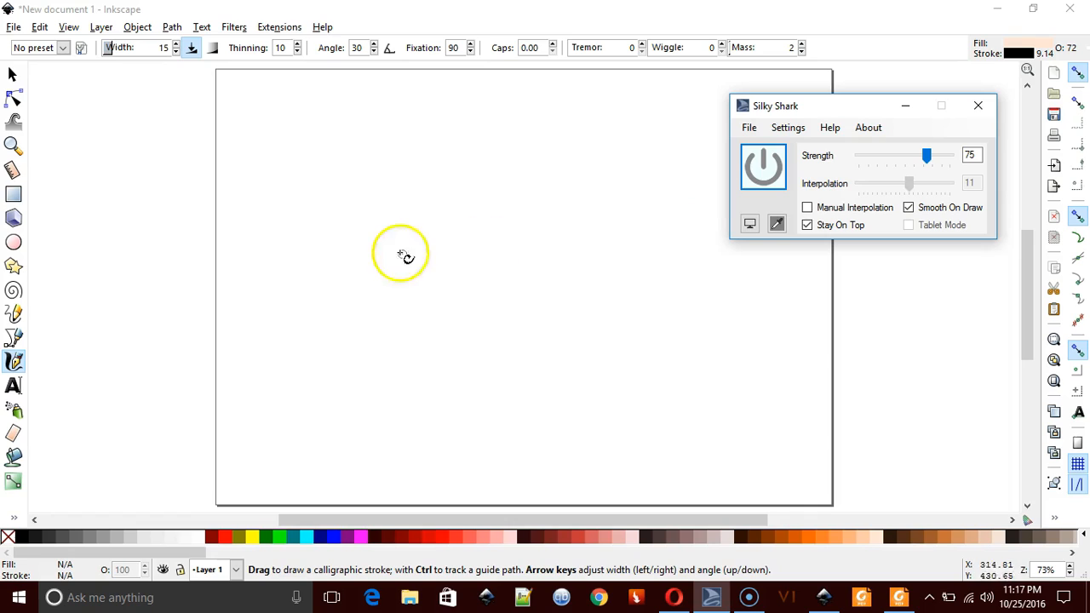
pyautogui.moveTo(269, 207)
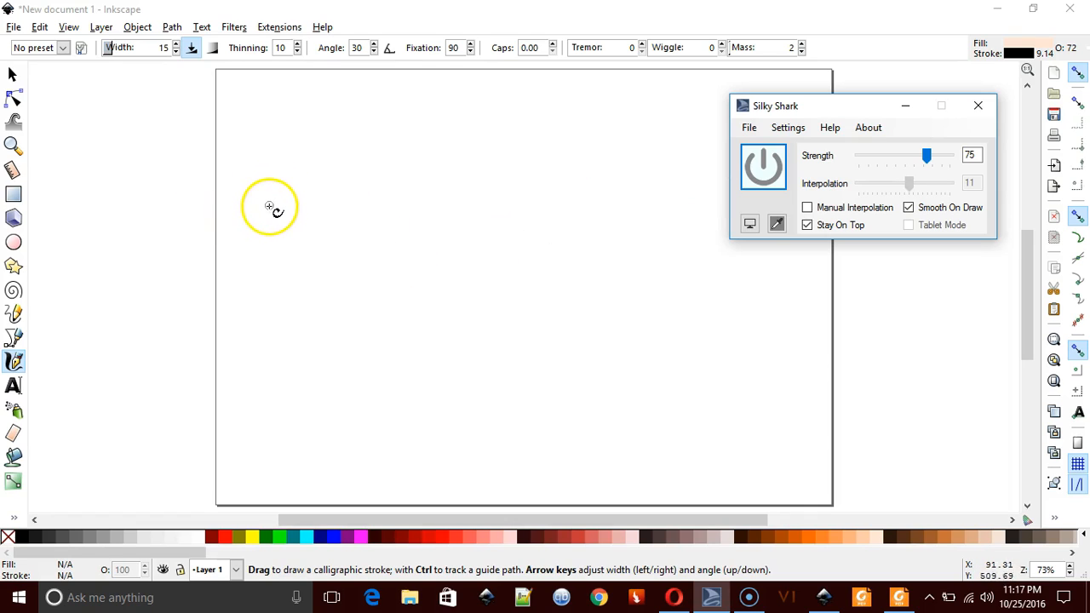
pyautogui.moveTo(289, 150)
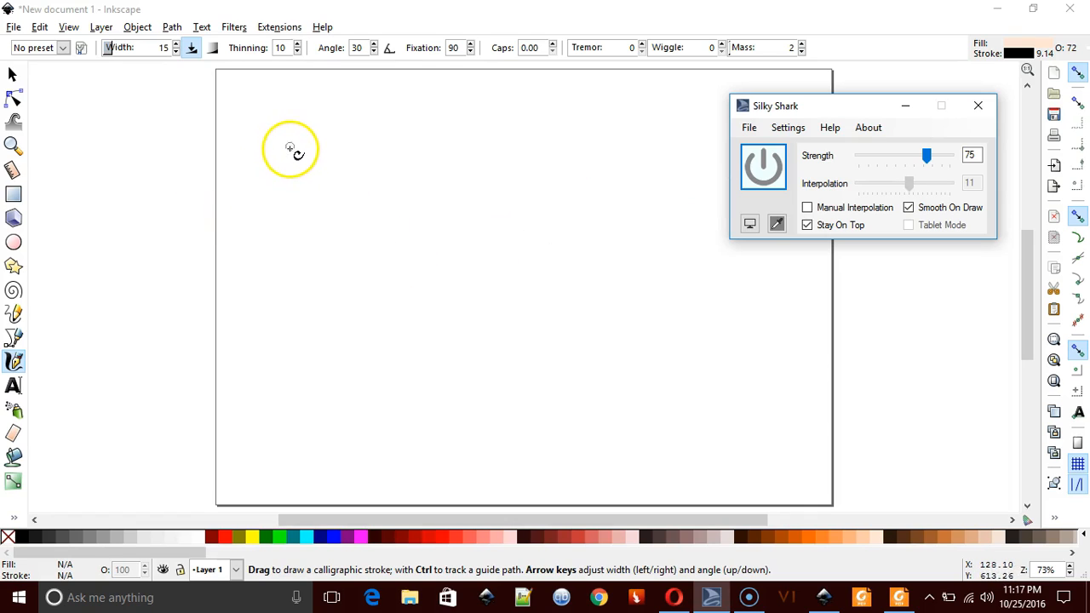
pyautogui.moveTo(290, 149); pyautogui.dragTo(298, 186)
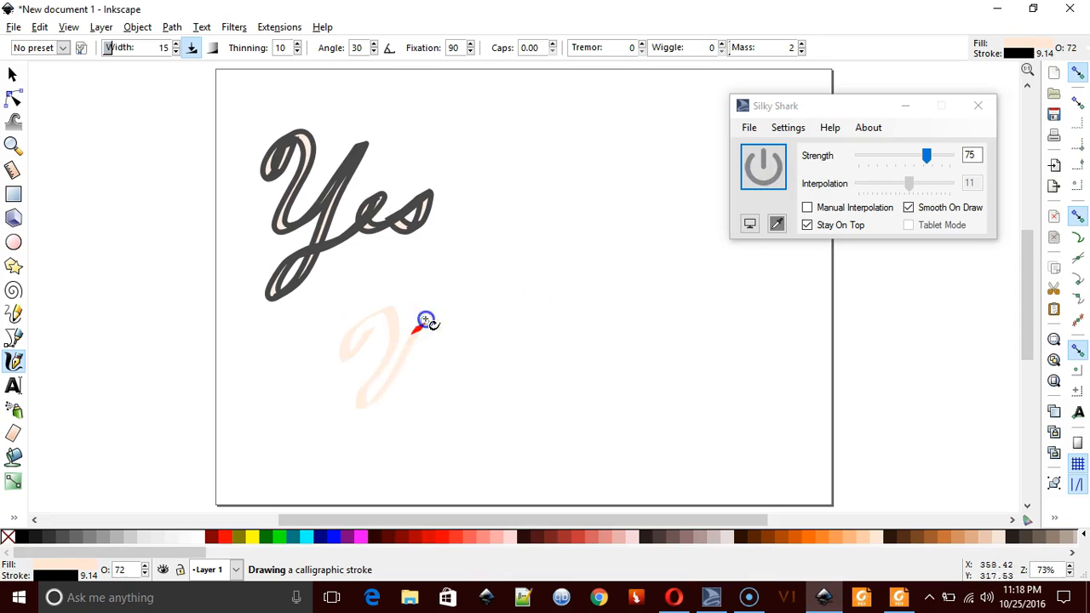
pyautogui.moveTo(426, 322); pyautogui.dragTo(470, 375)
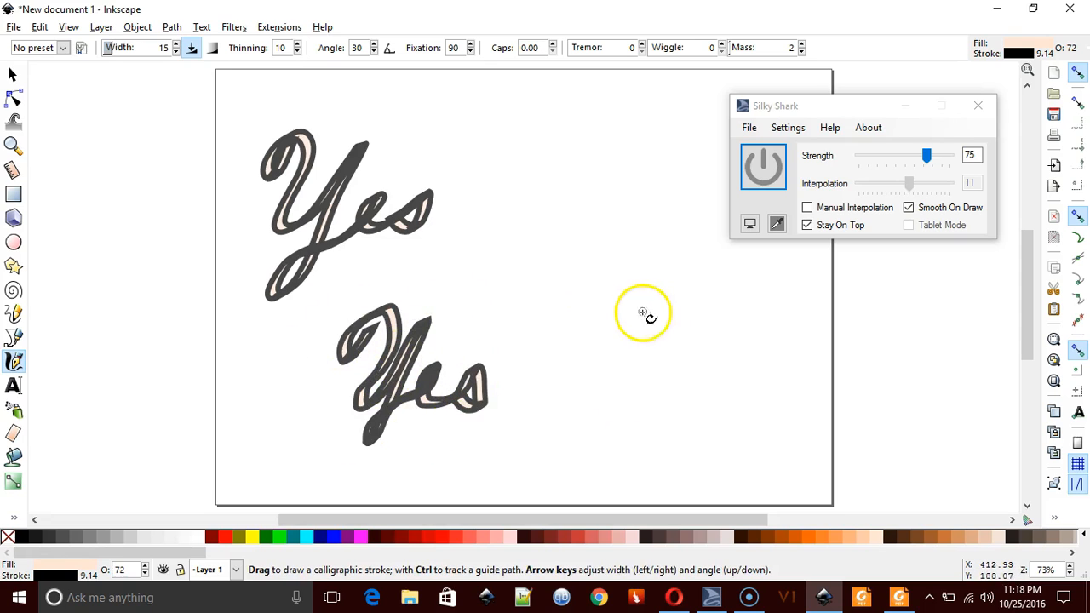
pyautogui.moveTo(927, 155); pyautogui.dragTo(912, 155)
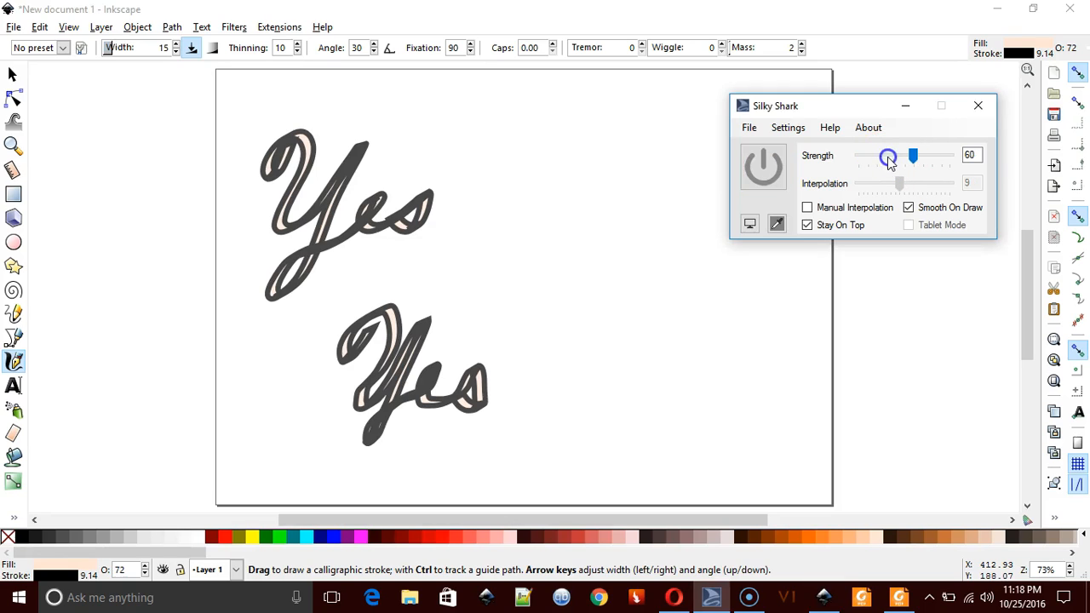
# - Set strength to 25 and write a third calligraphic 'Yes' at the upper right
pyautogui.moveTo(912, 155); pyautogui.dragTo(880, 155)
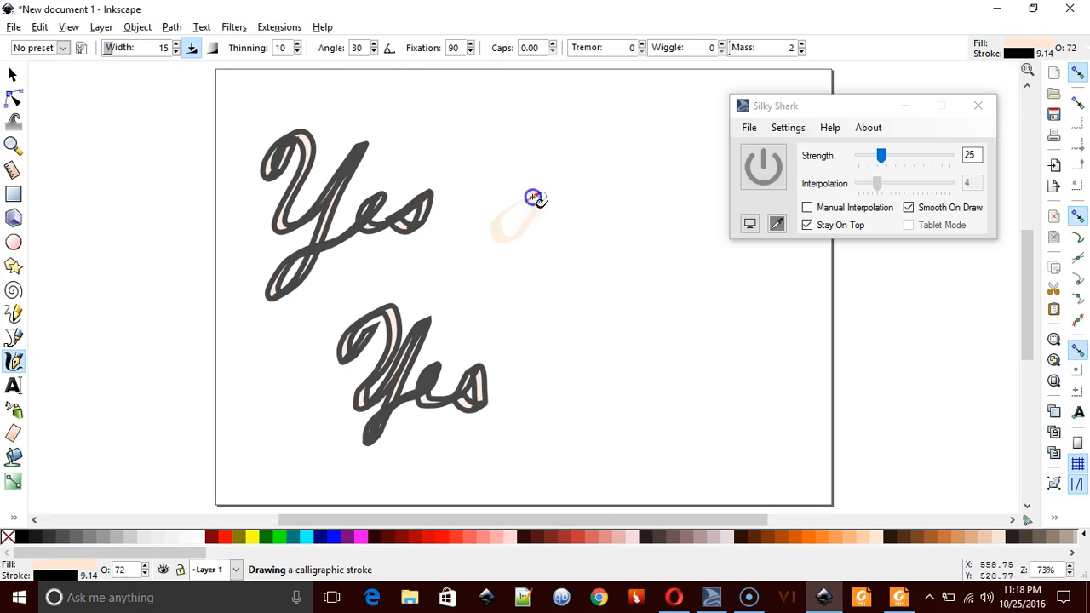
pyautogui.moveTo(533, 198); pyautogui.dragTo(555, 313)
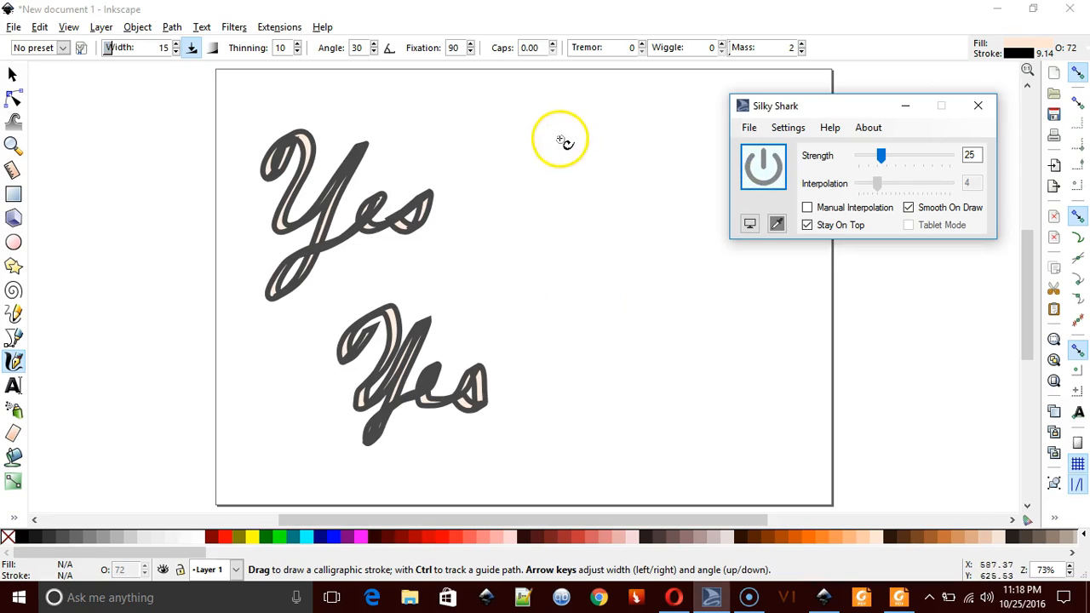
pyautogui.moveTo(560, 140); pyautogui.dragTo(554, 275)
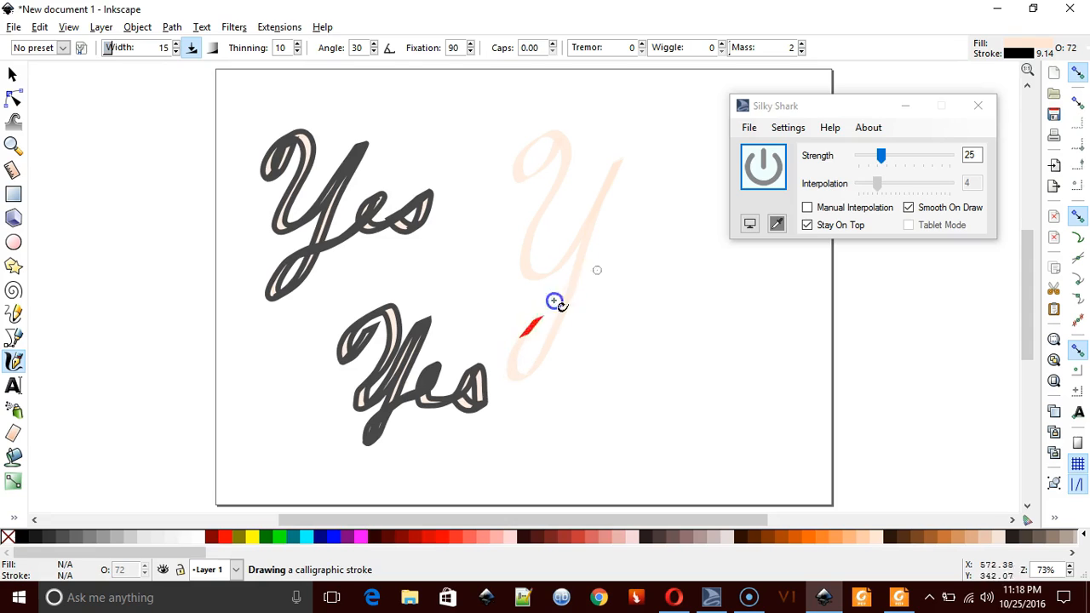
pyautogui.moveTo(553, 303); pyautogui.dragTo(681, 251)
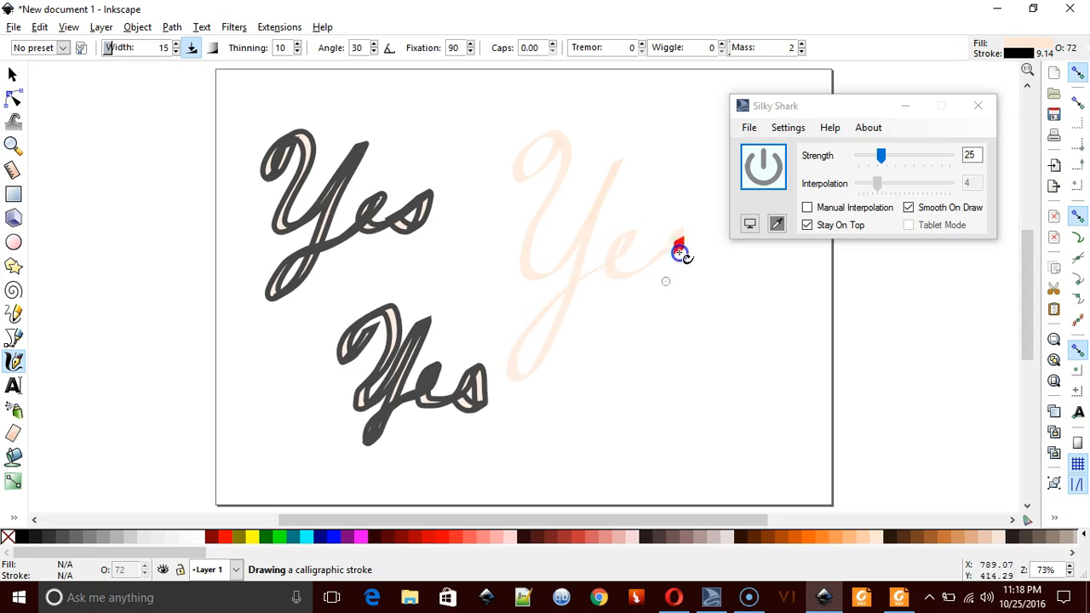
pyautogui.moveTo(536, 154); pyautogui.dragTo(728, 272)
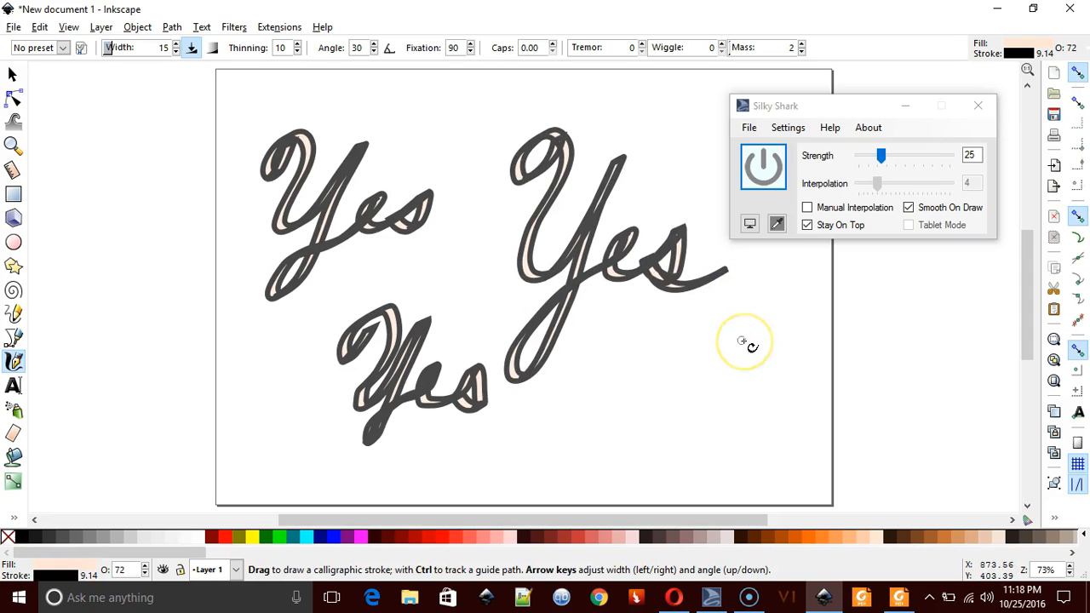
pyautogui.moveTo(549, 221)
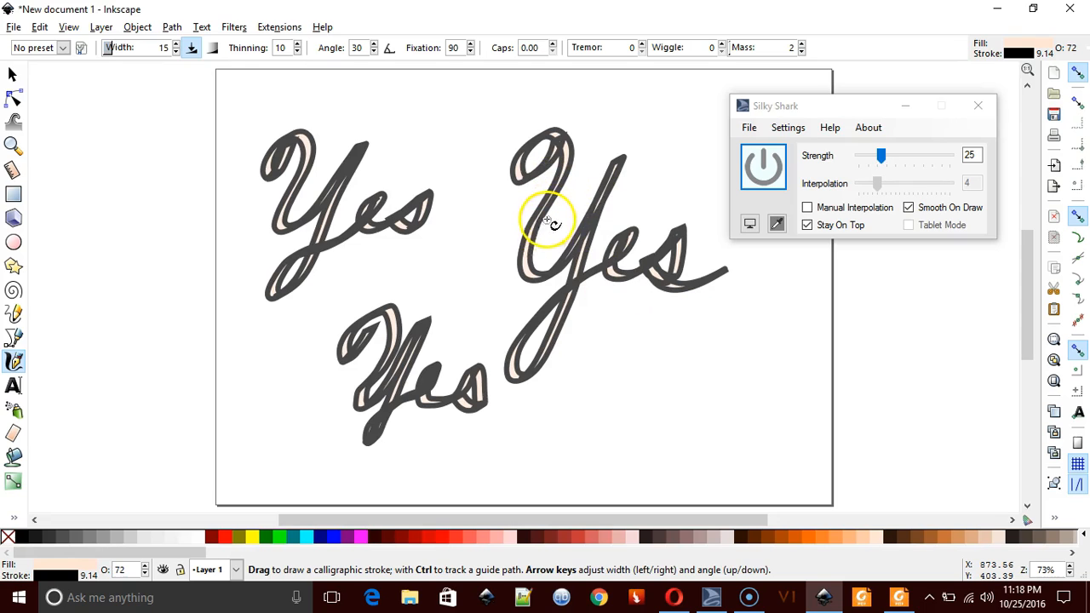
pyautogui.moveTo(373, 247)
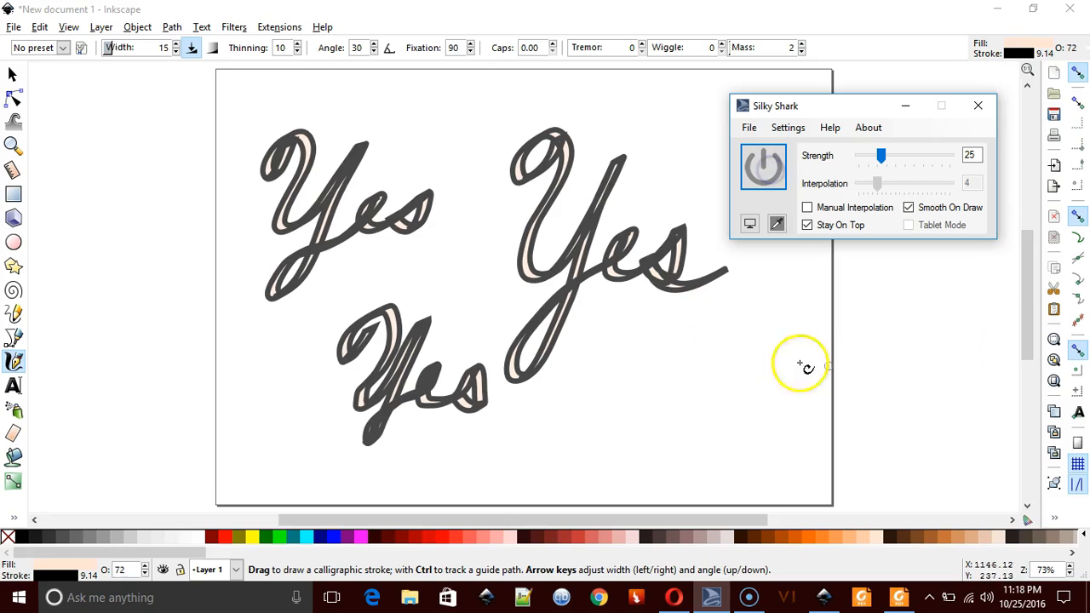
pyautogui.moveTo(767, 349)
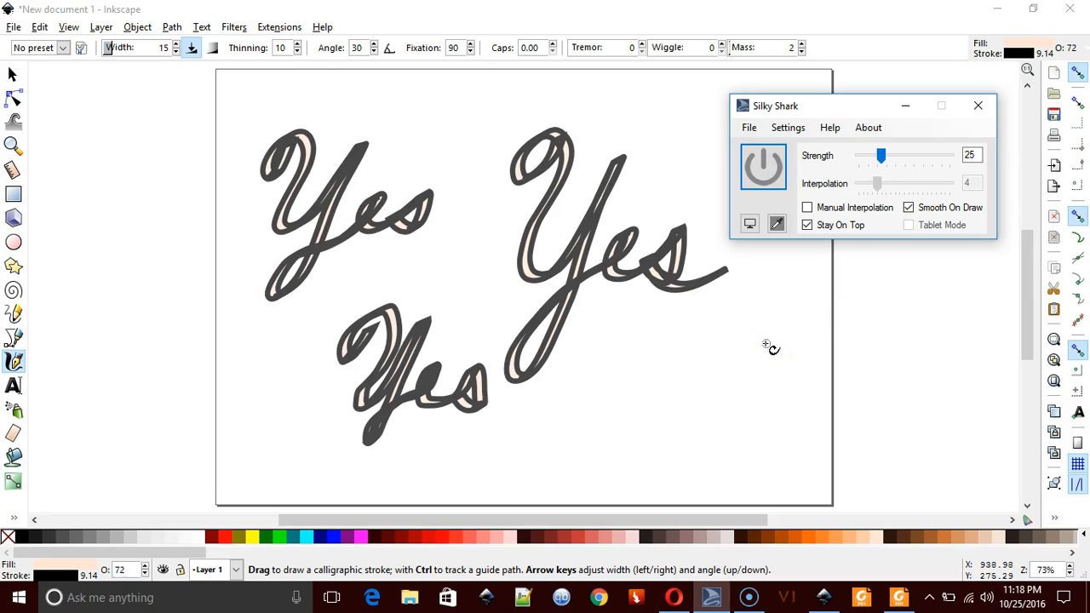